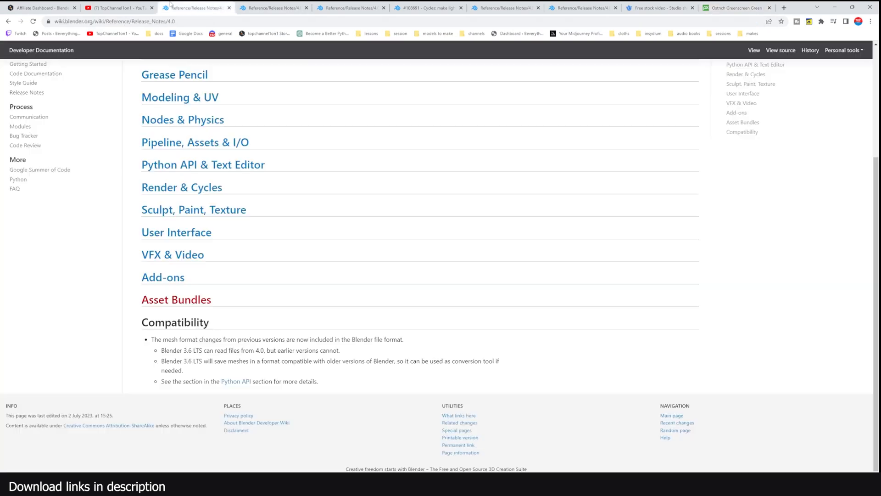
pyautogui.moveTo(183, 119)
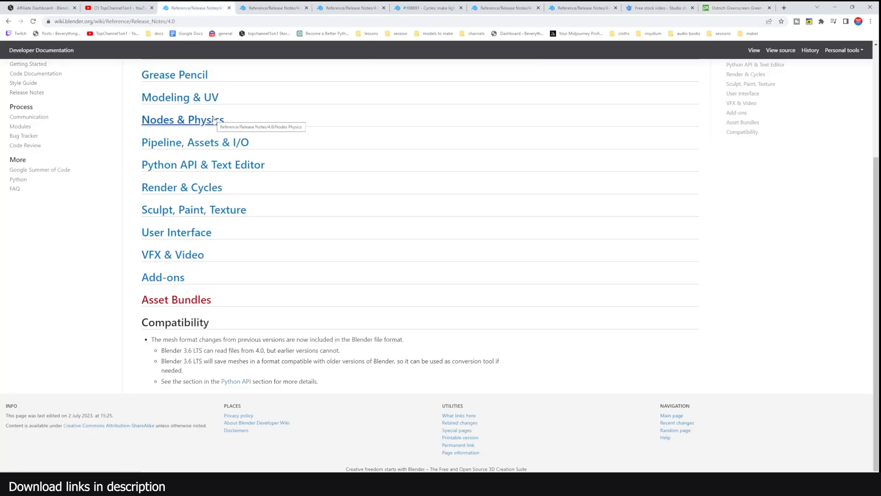
# Enable the Node Preview thumbnail on the Chroma Key node and bring Render Layers into view.
pyautogui.scroll(3)
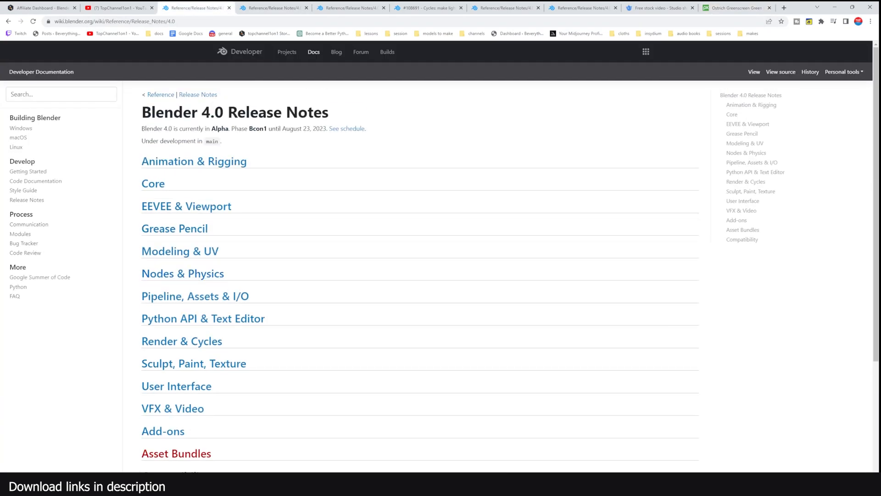
pyautogui.click(176, 386)
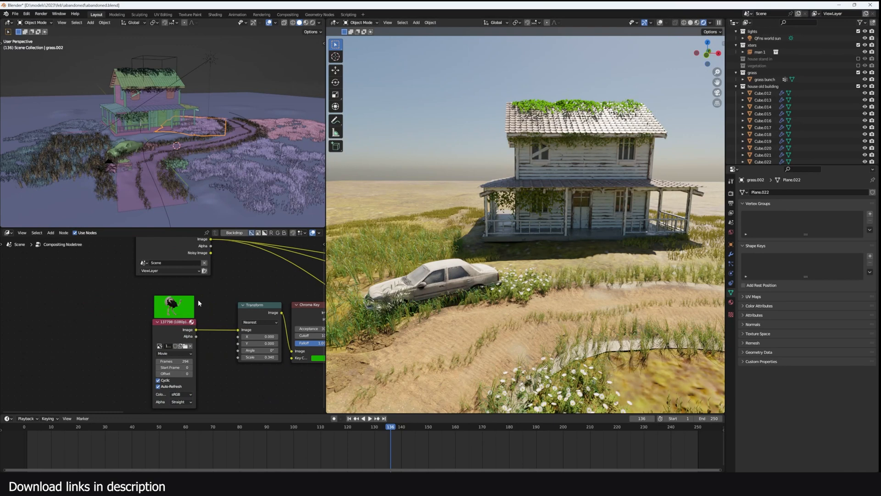
pyautogui.moveTo(233, 312)
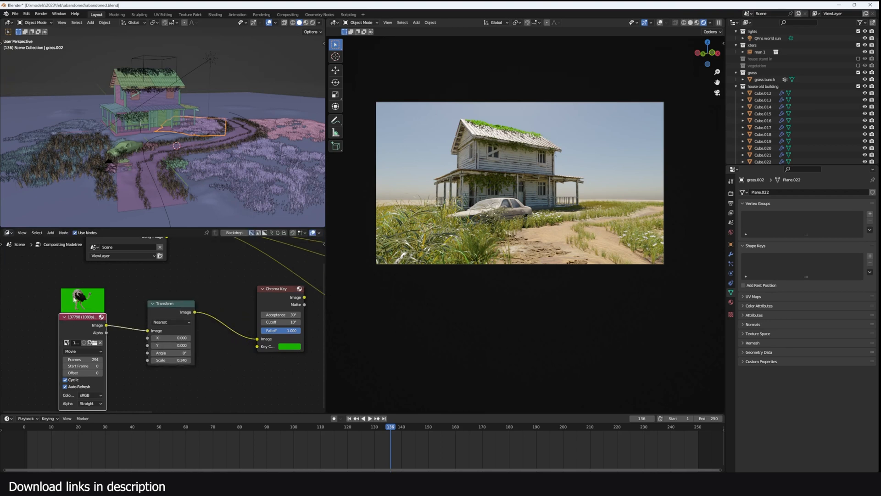
pyautogui.rightClick(85, 312)
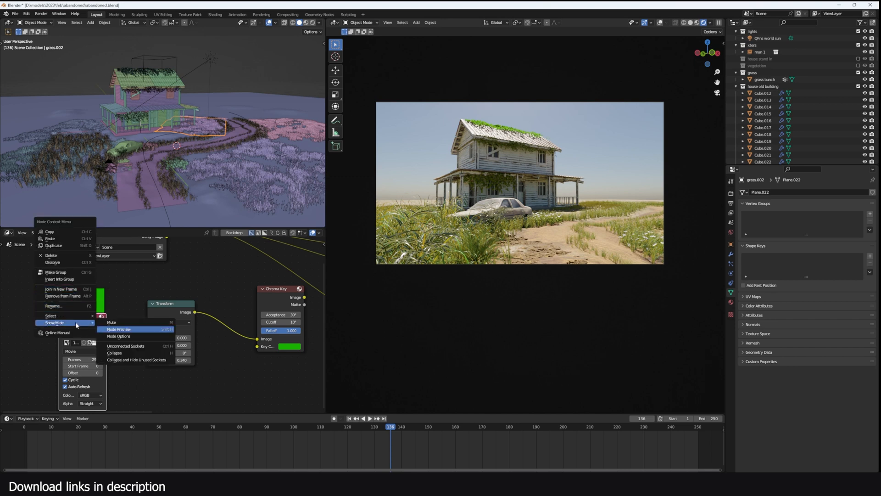
pyautogui.moveTo(120, 328)
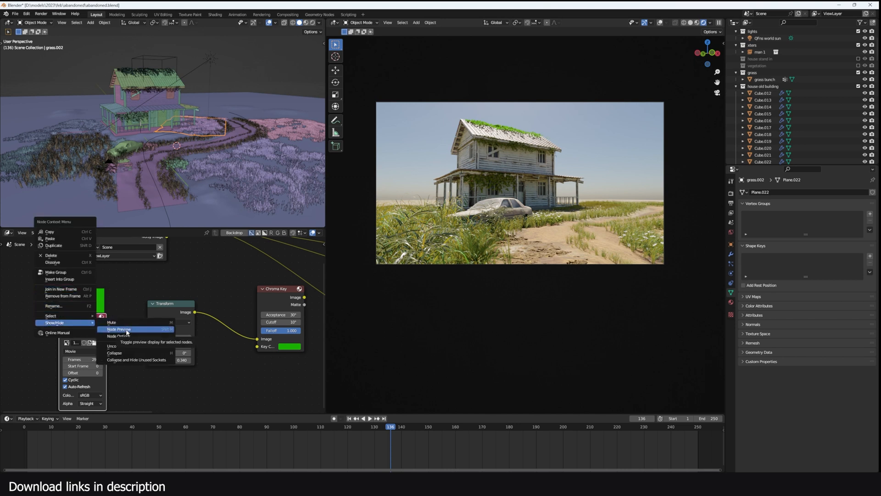
pyautogui.click(119, 329)
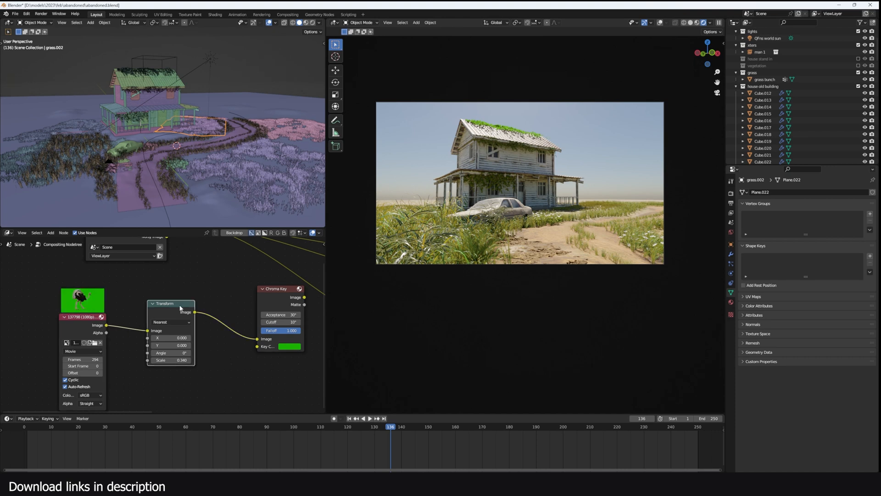
pyautogui.moveTo(179, 311)
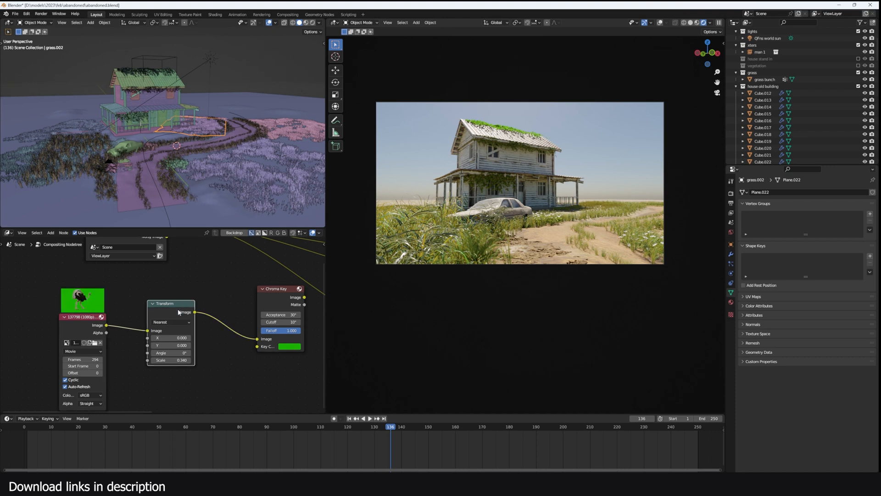
pyautogui.moveTo(170, 304); pyautogui.dragTo(154, 305)
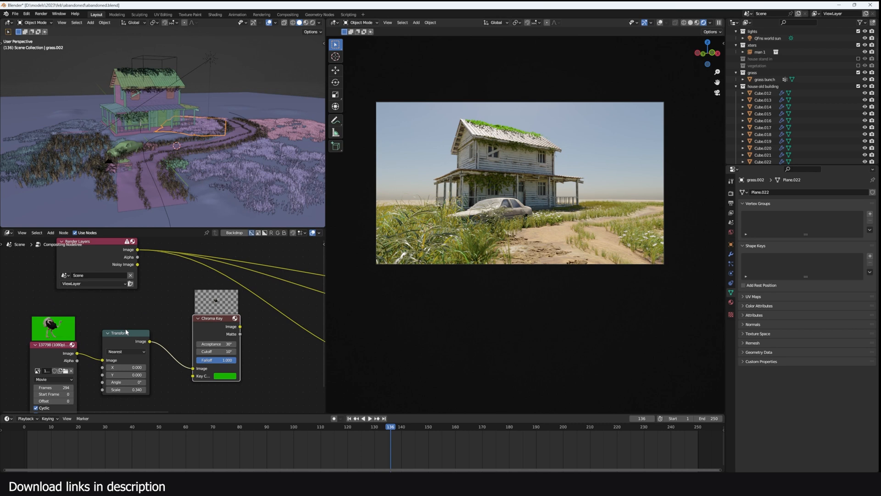
# Mix the Chroma Key output over Render Layers and feed it to Composite/Viewer.
pyautogui.click(122, 329)
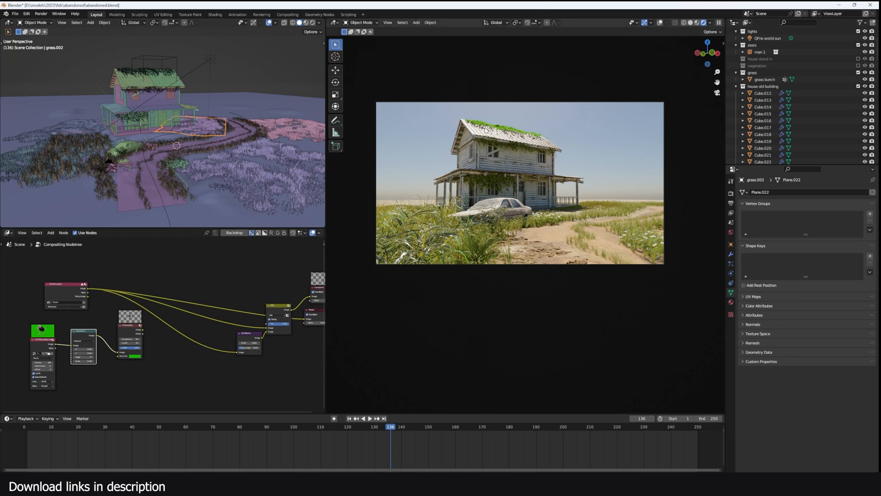
pyautogui.click(711, 31)
pyautogui.write('sun')
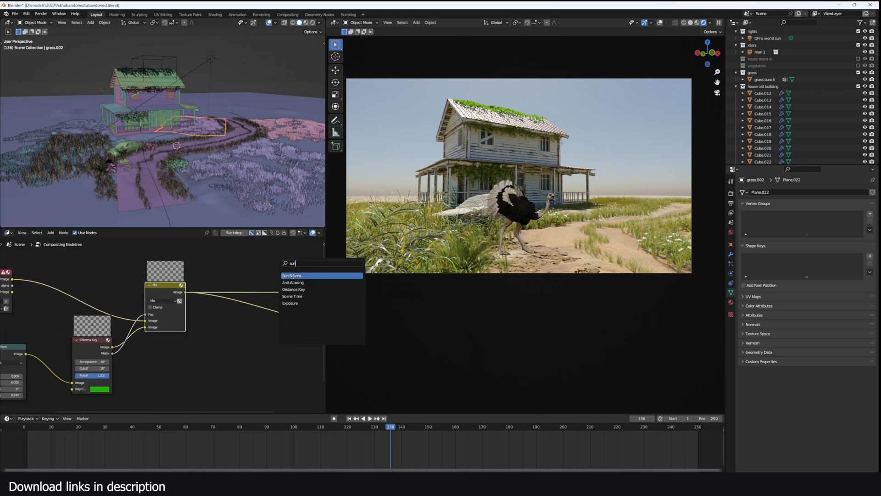
pyautogui.click(292, 275)
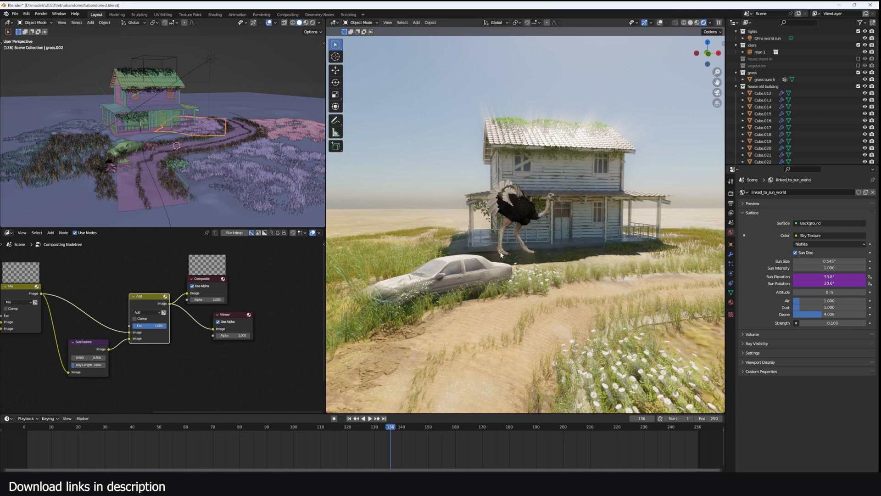
pyautogui.moveTo(714, 294)
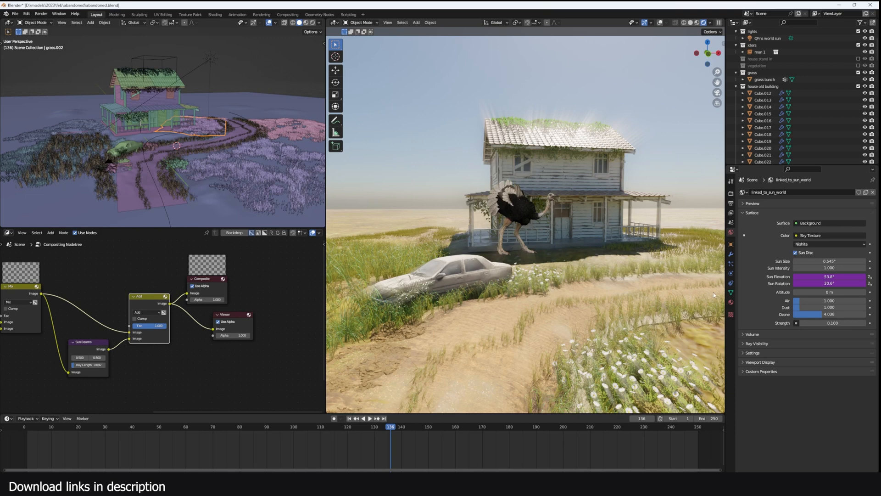
# Set World Strength to 0, add a Point light and feed an Image Texture into its Emission.
pyautogui.click(746, 334)
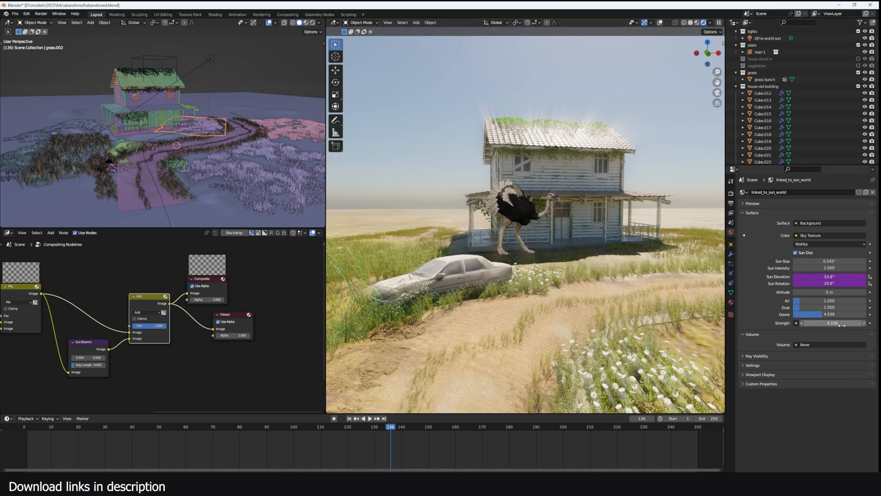
pyautogui.moveTo(837, 322); pyautogui.dragTo(809, 322)
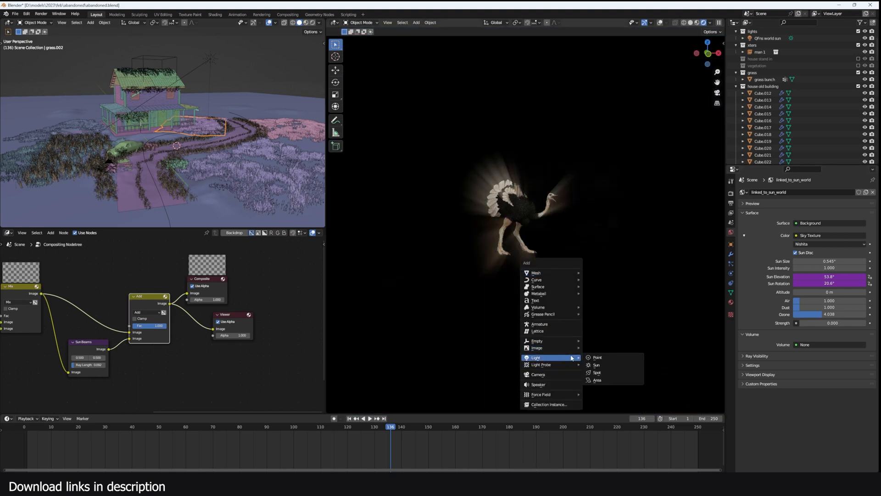
pyautogui.click(596, 357)
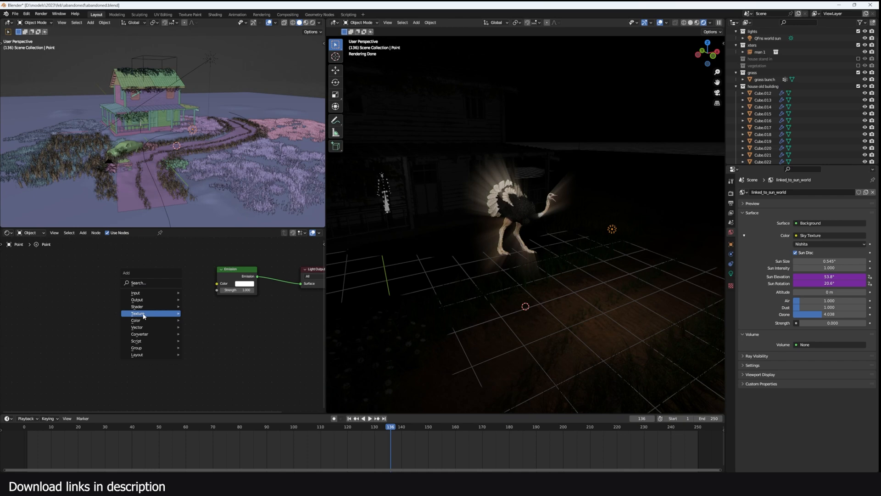
pyautogui.click(149, 326)
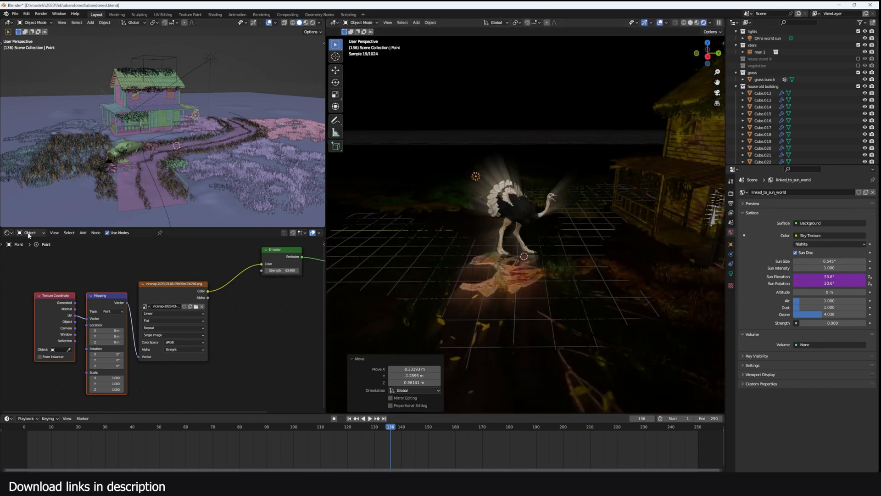
# Move the point light and set the Mapping node scale to 1.39.
pyautogui.click(8, 232)
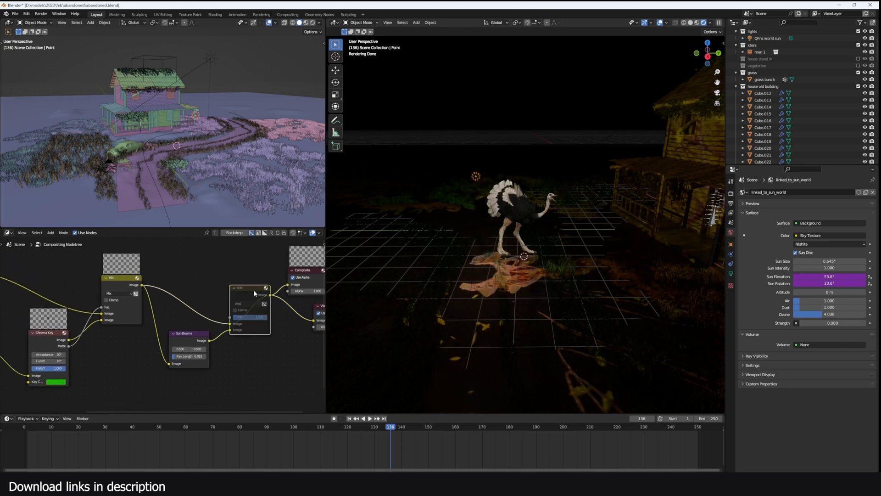
pyautogui.click(9, 232)
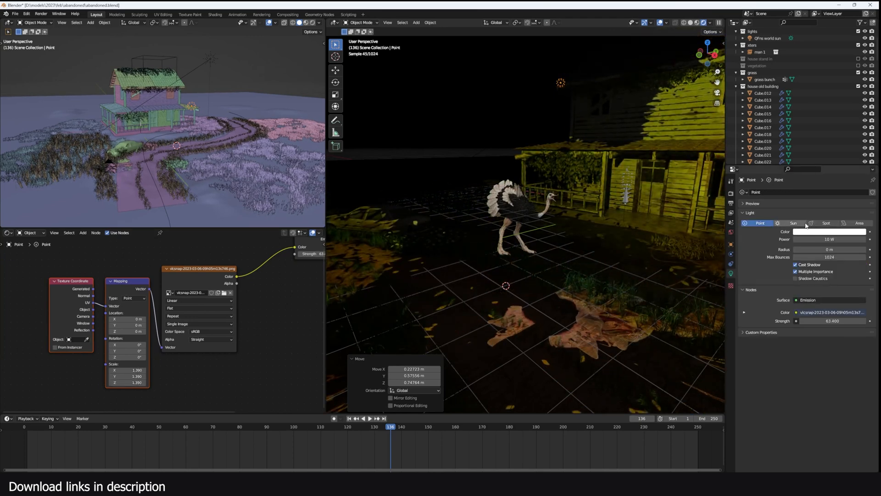
# Change the light to Spot, aim it at the house and widen Spot Size to about 53.7°.
pyautogui.click(826, 223)
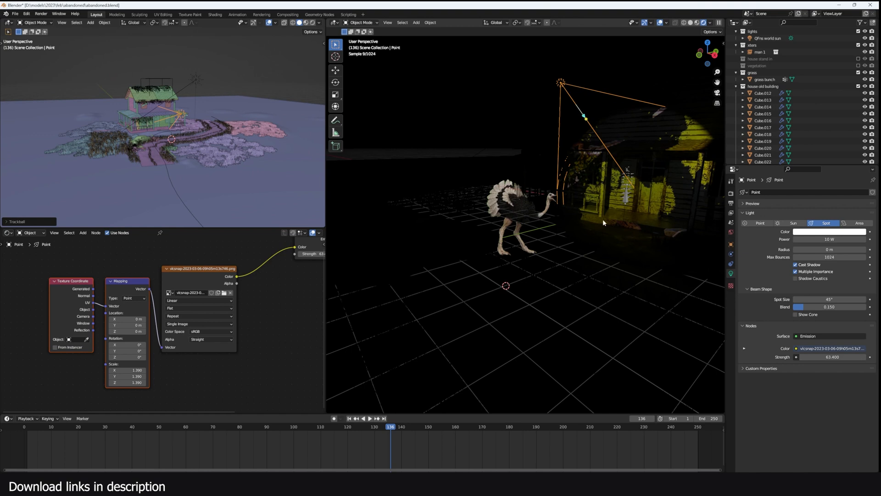
pyautogui.moveTo(815, 299); pyautogui.dragTo(843, 299)
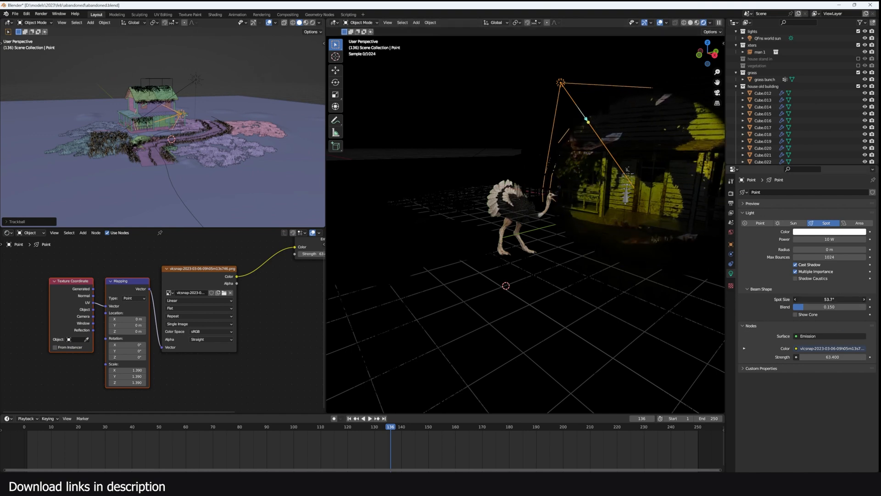
pyautogui.moveTo(821, 298); pyautogui.dragTo(842, 299)
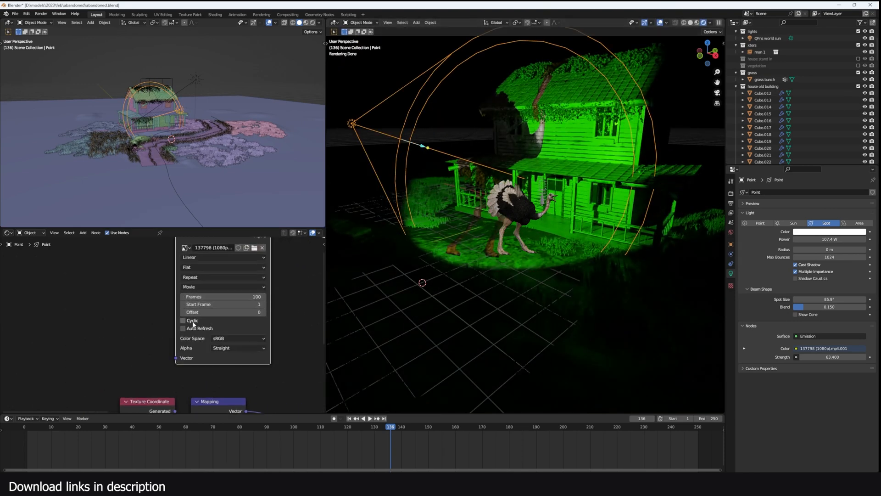
pyautogui.click(183, 329)
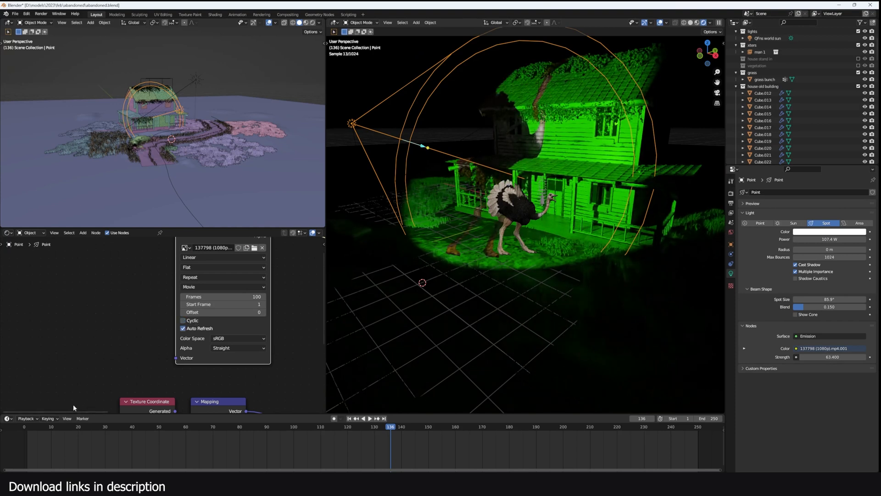
pyautogui.click(363, 417)
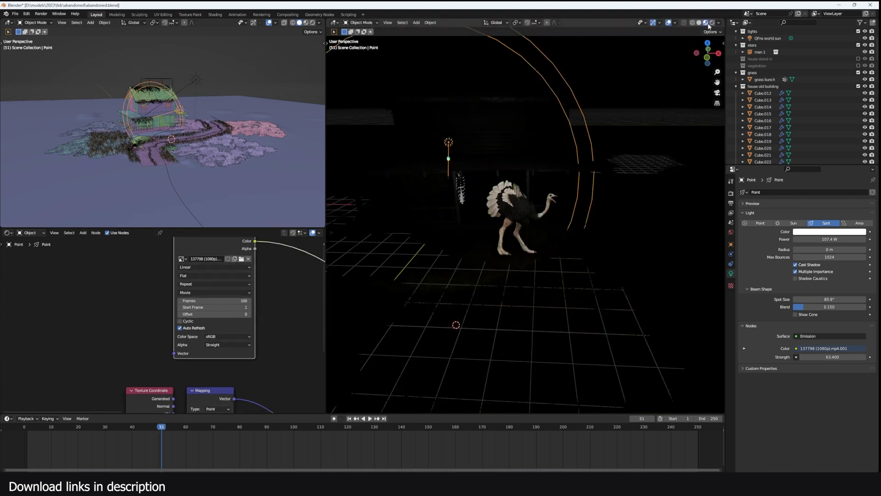
pyautogui.click(703, 22)
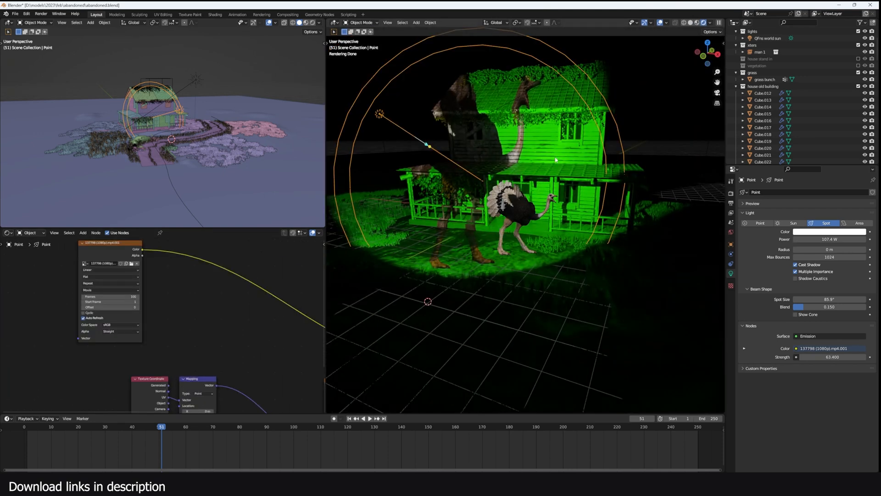
# Add Separate Color, Color Ramp and Mix nodes to key the green out of the Emission colour.
pyautogui.click(83, 233)
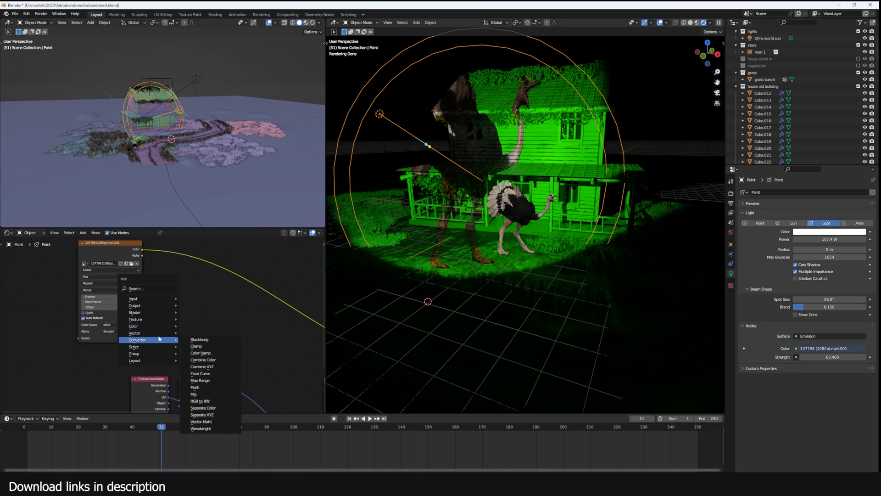
pyautogui.click(203, 408)
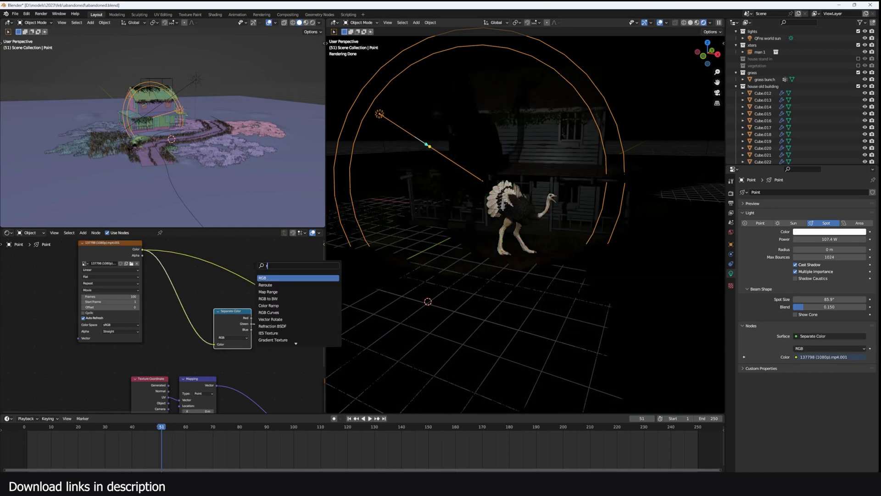
pyautogui.click(269, 305)
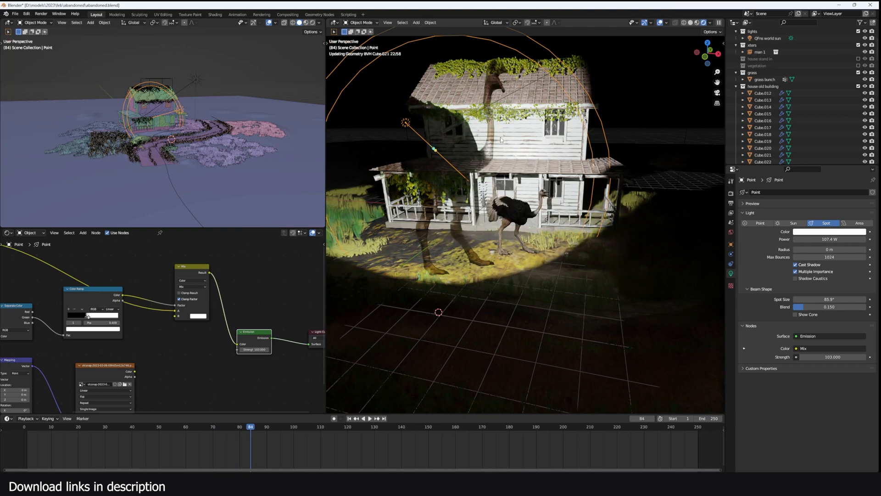
pyautogui.click(370, 419)
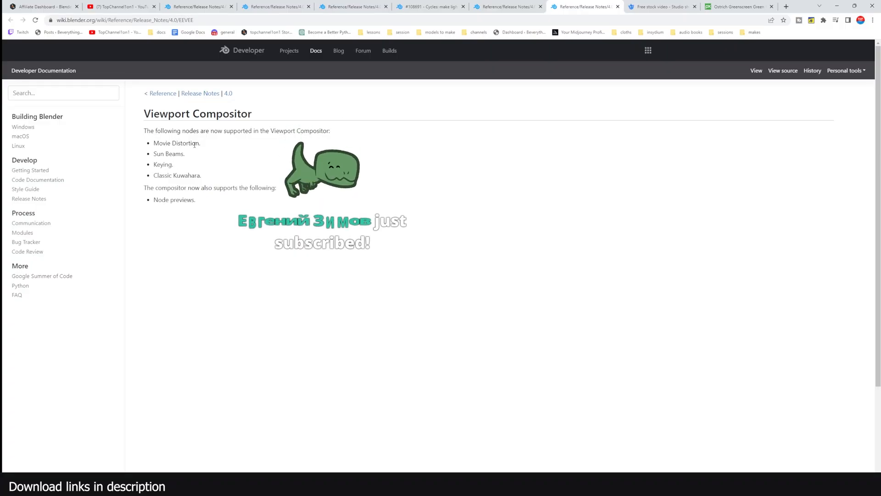
pyautogui.doubleClick(187, 175)
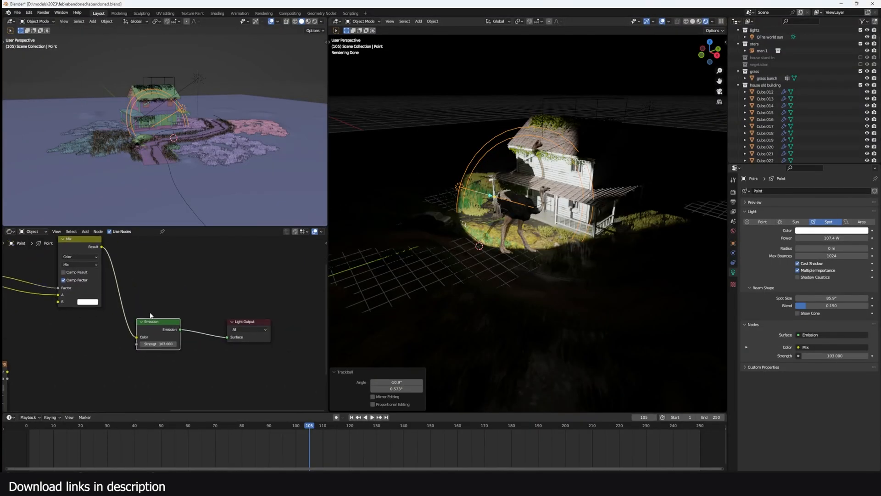
# Add a Kuwahara node before Composite/Viewer, then switch to the cube Geometry Nodes scene.
pyautogui.click(10, 231)
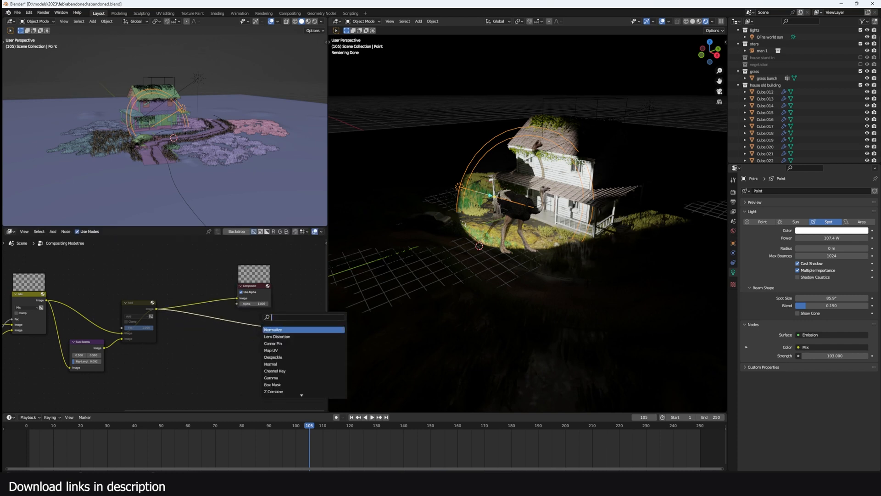
pyautogui.write('kuw')
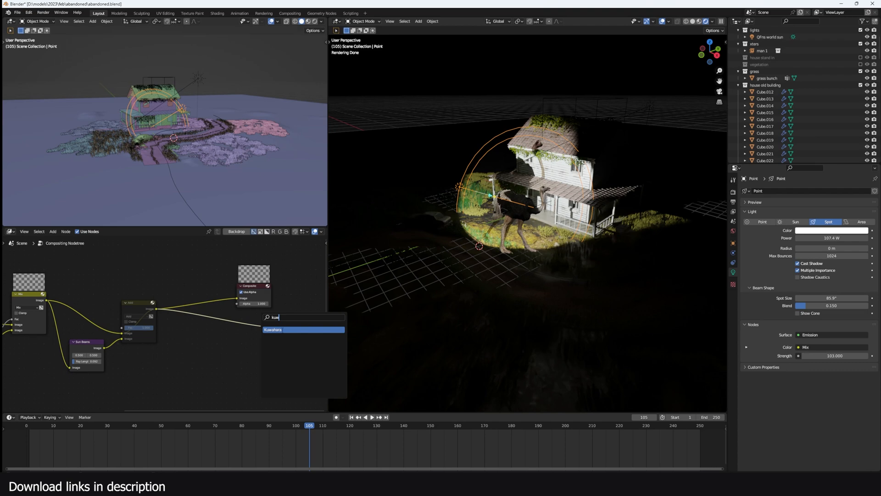
pyautogui.click(272, 329)
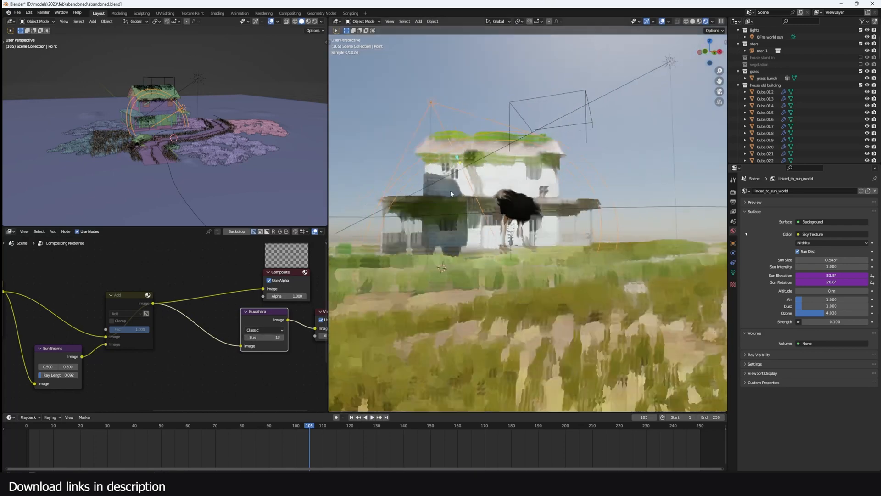
pyautogui.click(321, 13)
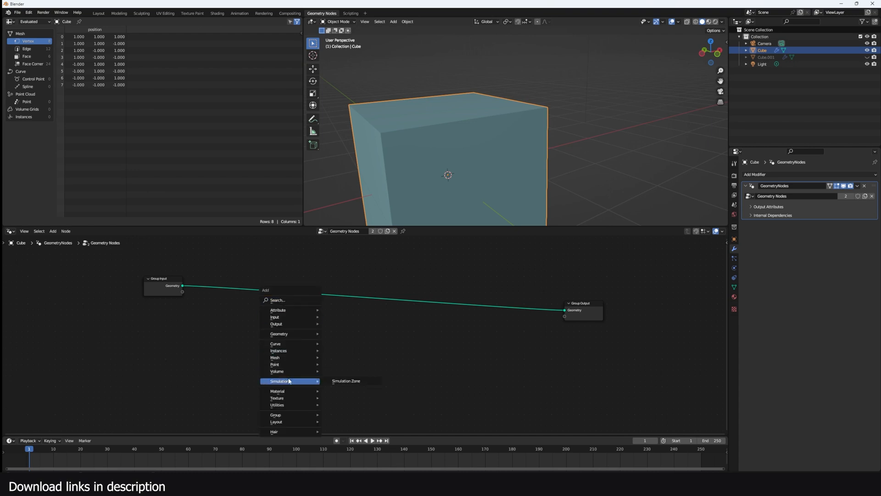
pyautogui.moveTo(290, 405)
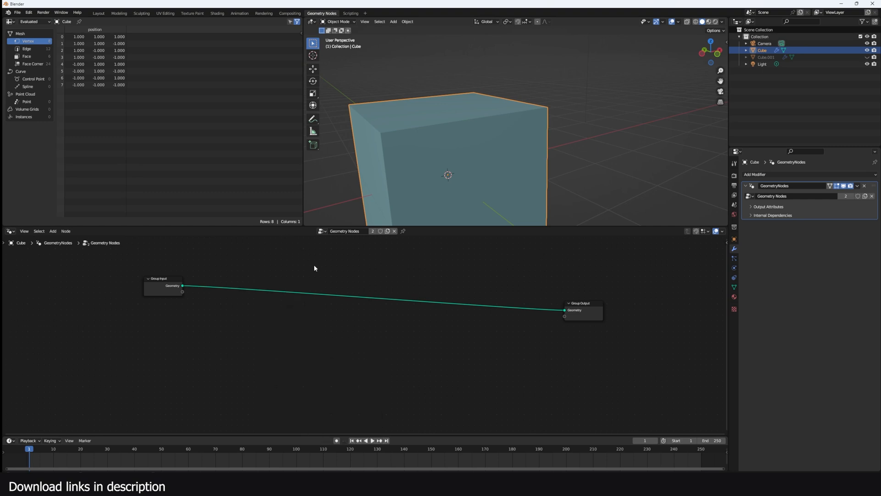
# Drop a Repeat Zone on the group input–output link and drag Repeat Input left to widen it.
pyautogui.write('repl')
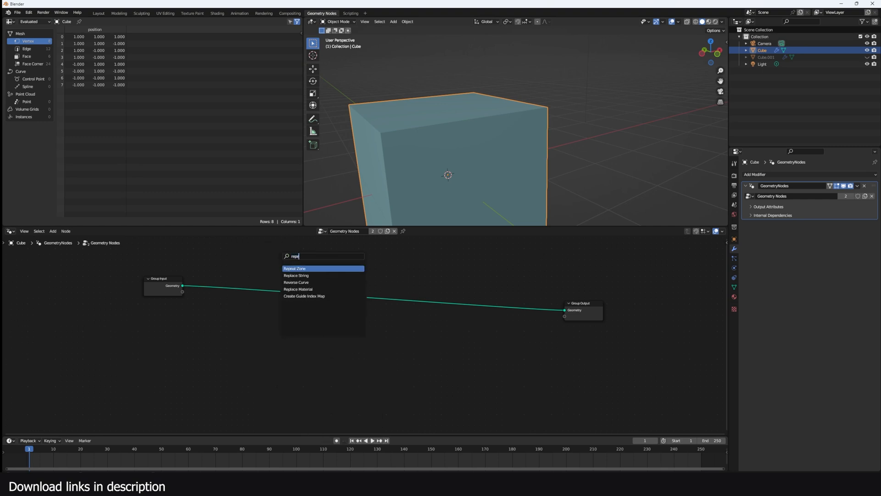
pyautogui.click(295, 268)
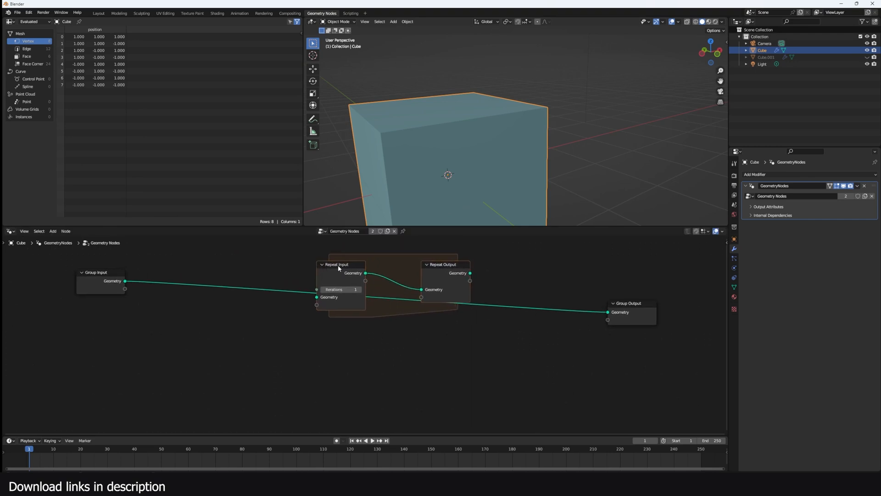
pyautogui.moveTo(337, 265); pyautogui.dragTo(244, 263)
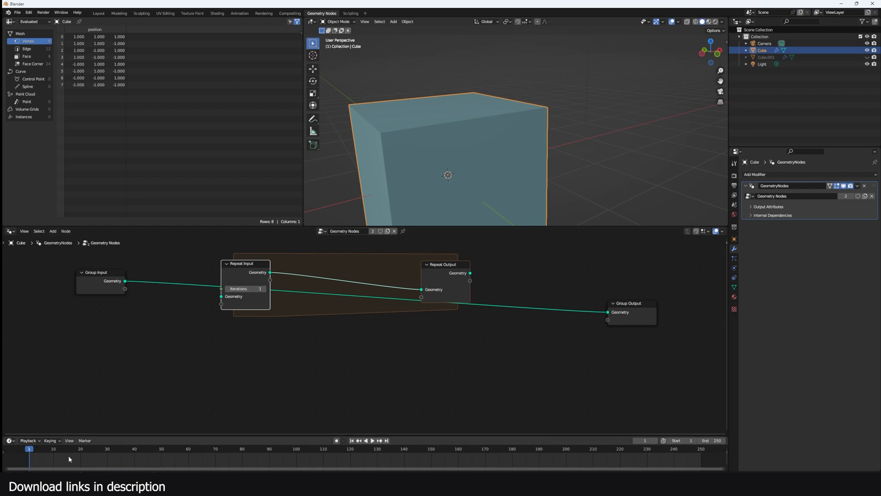
pyautogui.moveTo(360, 424)
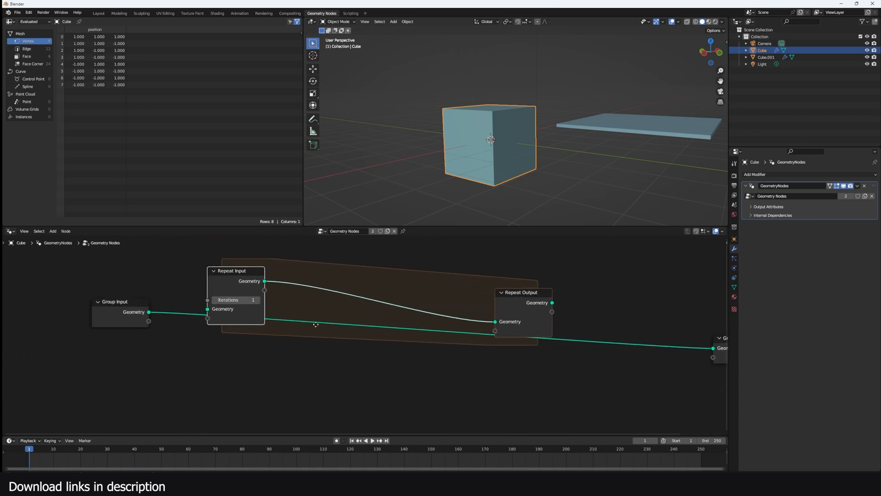
# Feed Cube.001's Object Info into a Mesh Boolean Difference inside the 9-iteration repeat zone.
pyautogui.click(766, 57)
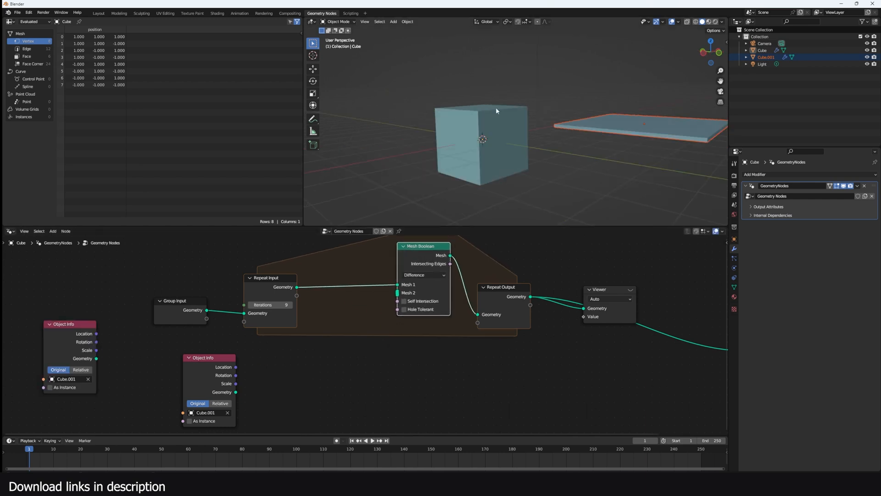
pyautogui.moveTo(364, 342)
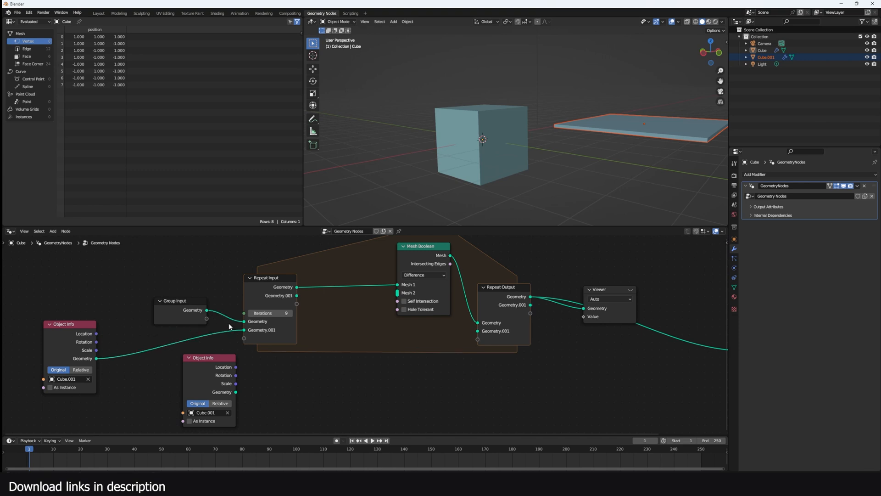
pyautogui.moveTo(180, 301); pyautogui.dragTo(141, 289)
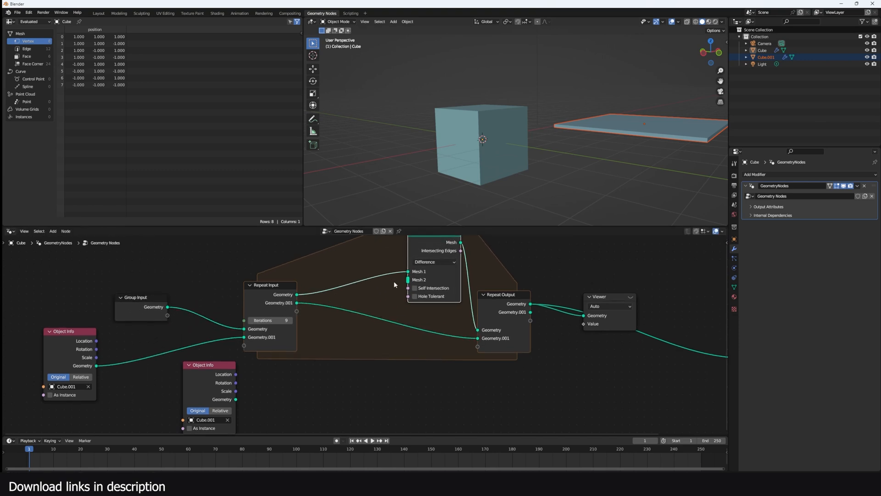
pyautogui.click(419, 279)
pyautogui.write('tran')
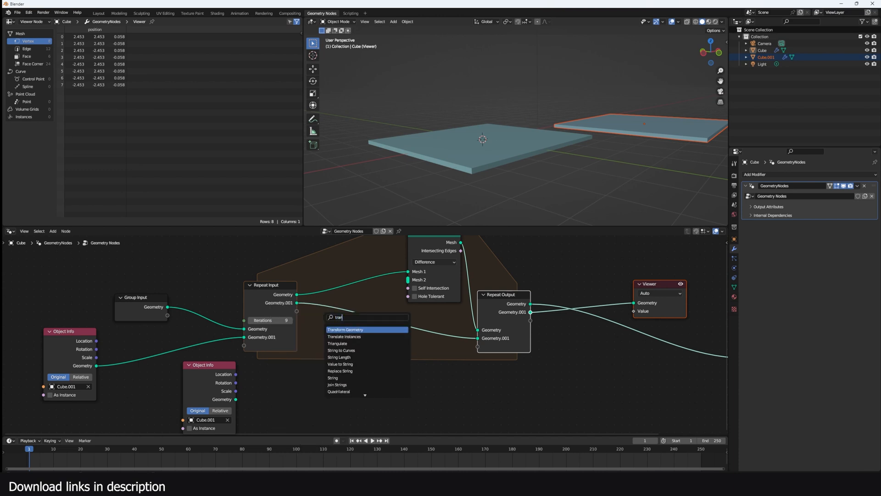
# Rotate the Cube.001 slab via Transform Geometry and add a vector Random Value for rotation.
pyautogui.click(345, 330)
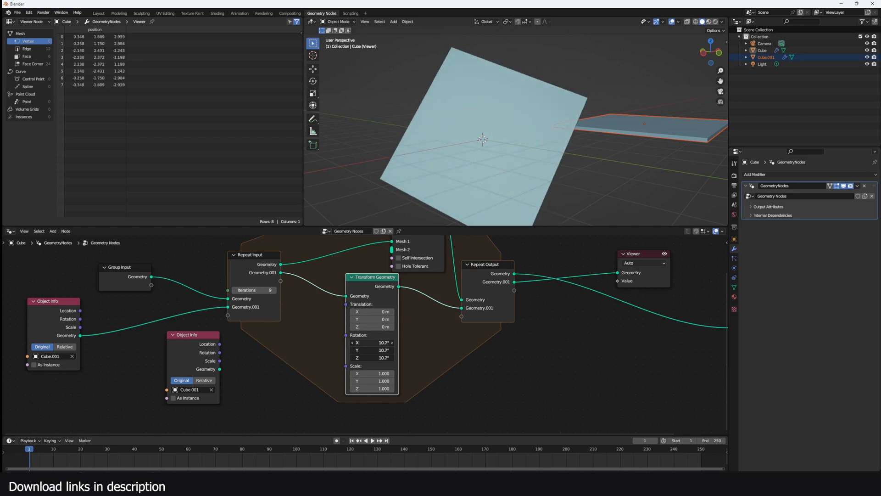
pyautogui.moveTo(372, 343); pyautogui.dragTo(382, 343)
pyautogui.write('random')
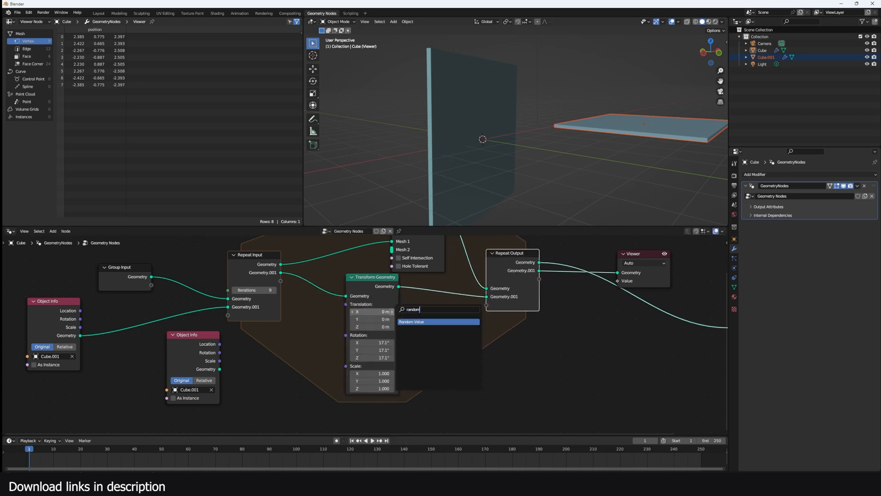
pyautogui.click(412, 322)
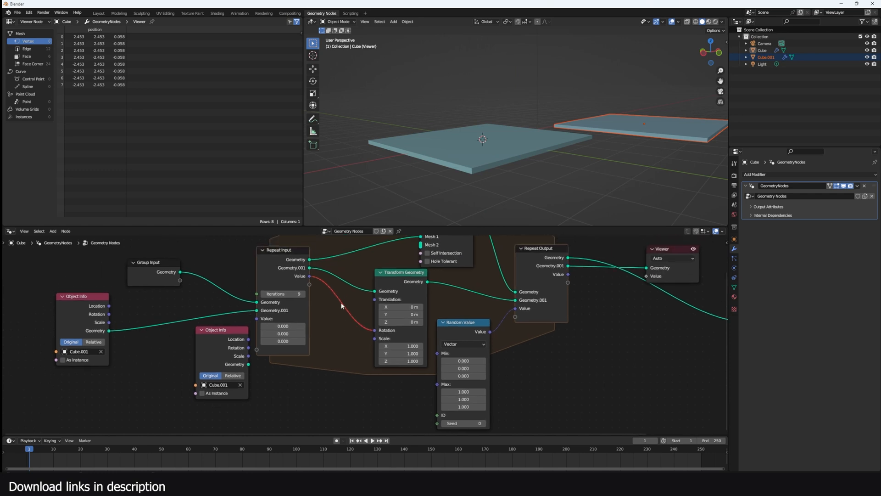
pyautogui.moveTo(362, 332)
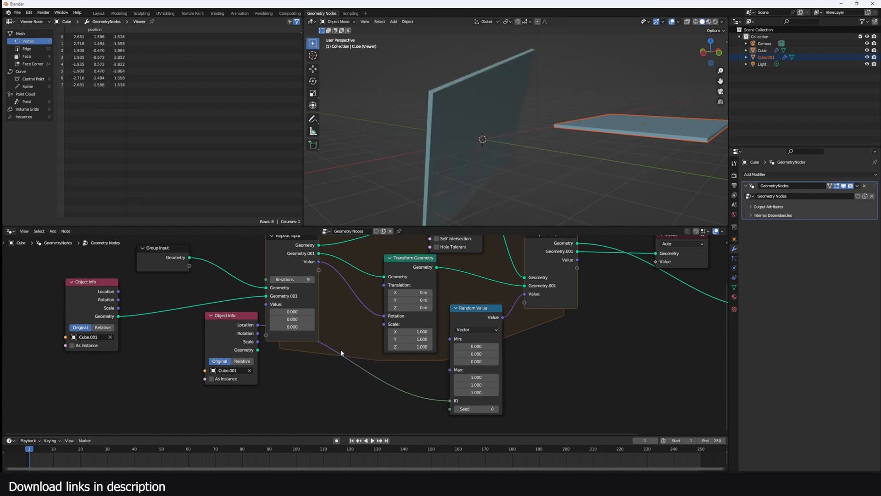
# Seed the Random Value from Object Info location and select the fractured cube.
pyautogui.moveTo(224, 315); pyautogui.dragTo(279, 364)
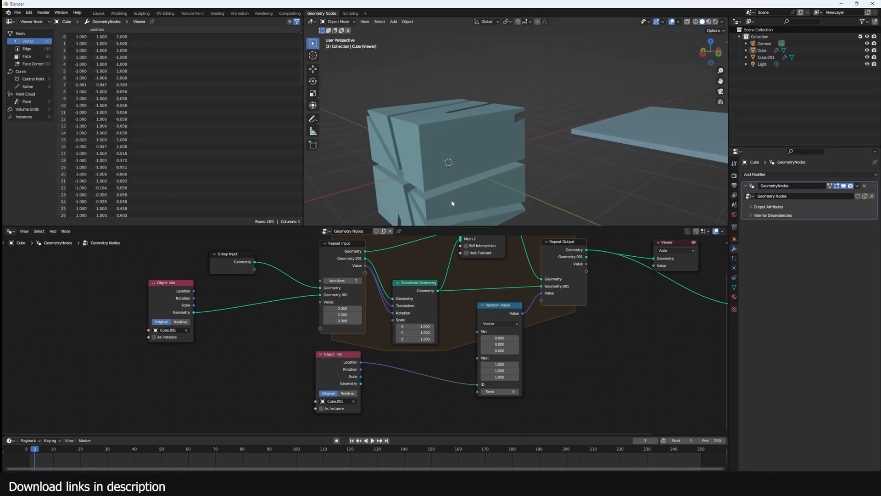
pyautogui.click(444, 164)
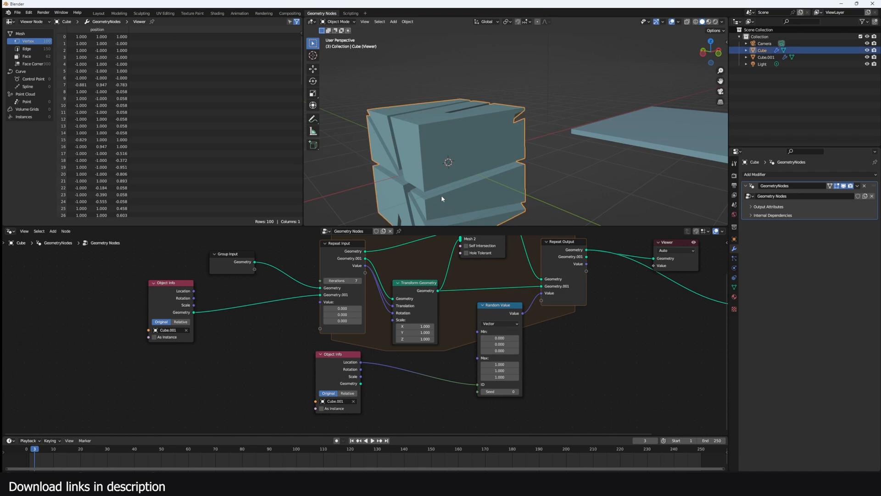